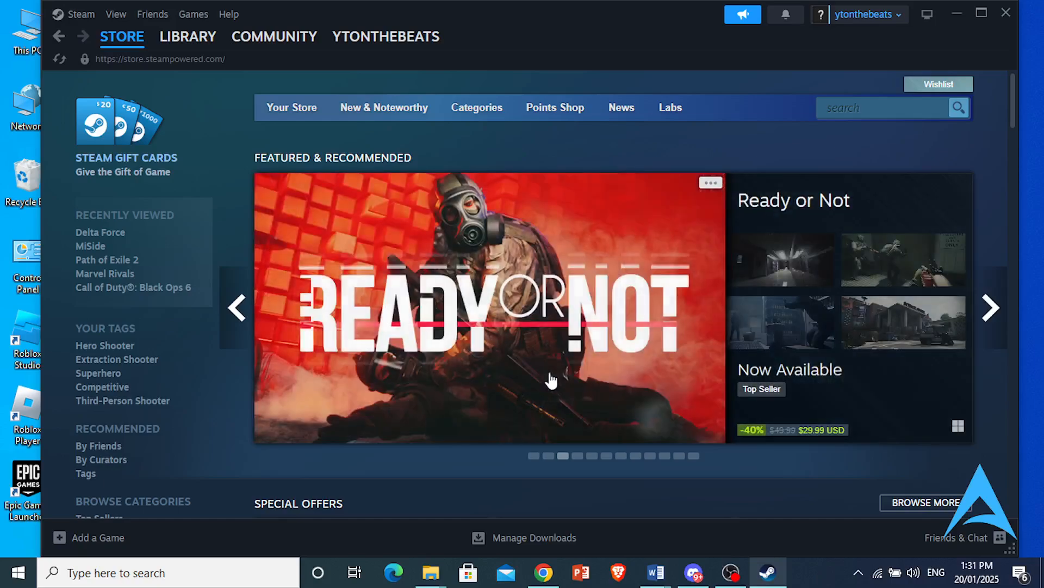
- Go from the Steam store front page to the game library
left_click(274, 37)
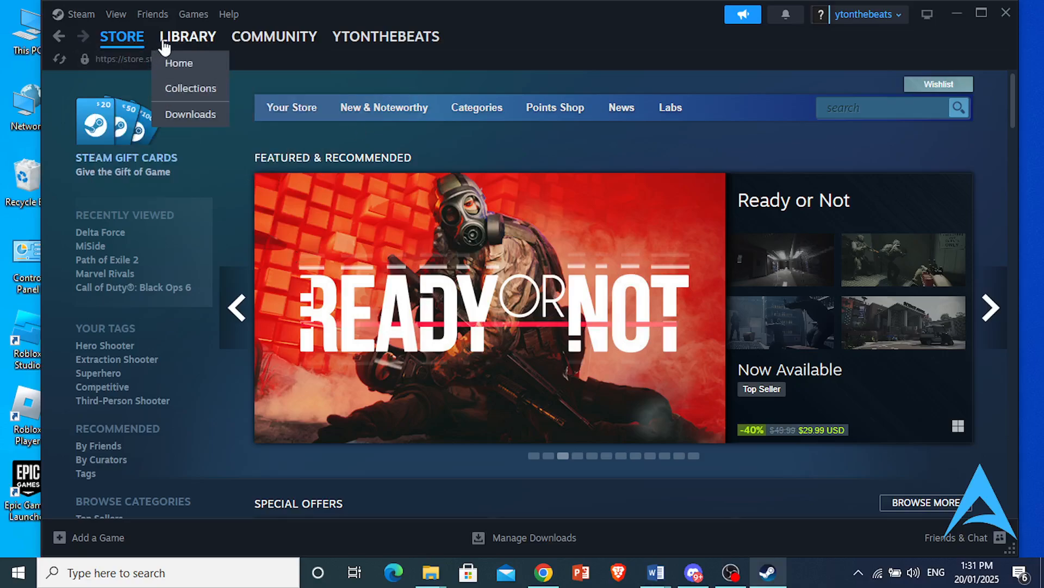
left_click(191, 88)
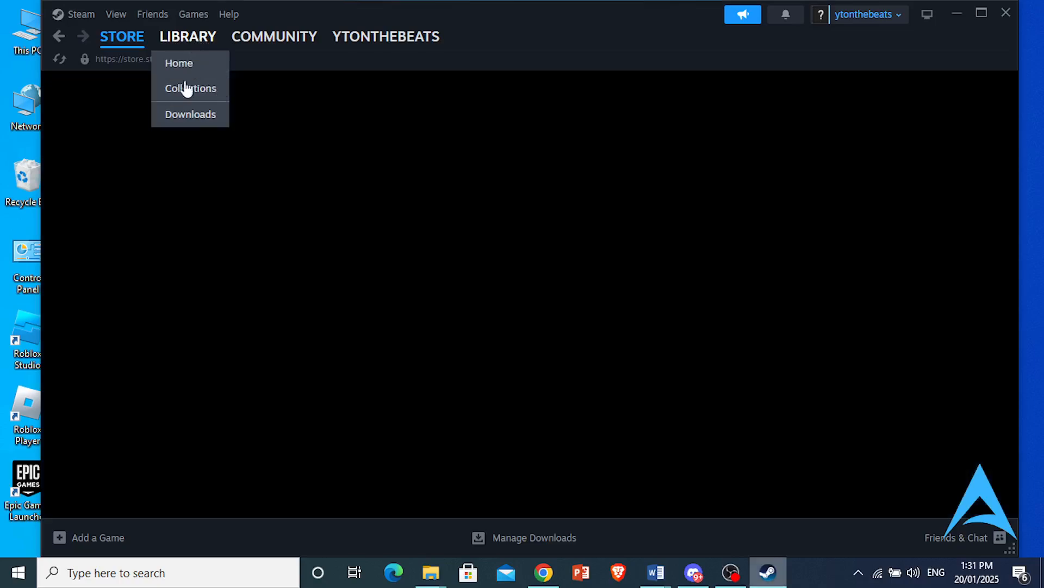
- Verify Marvel Rivals' installed files, close its properties, and bring up the Start system shortcuts menu
left_click(179, 63)
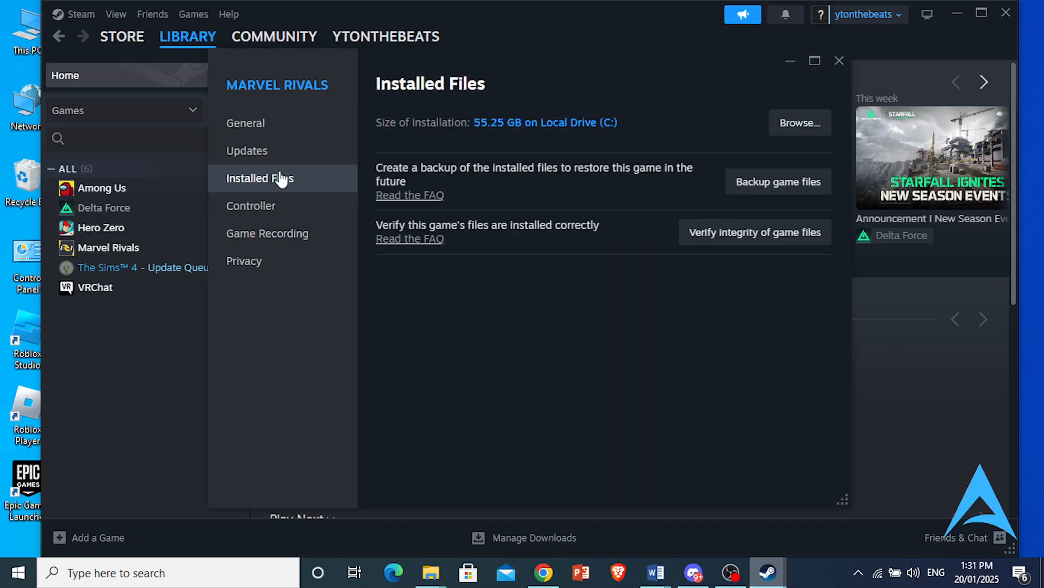
mouse_move(755, 232)
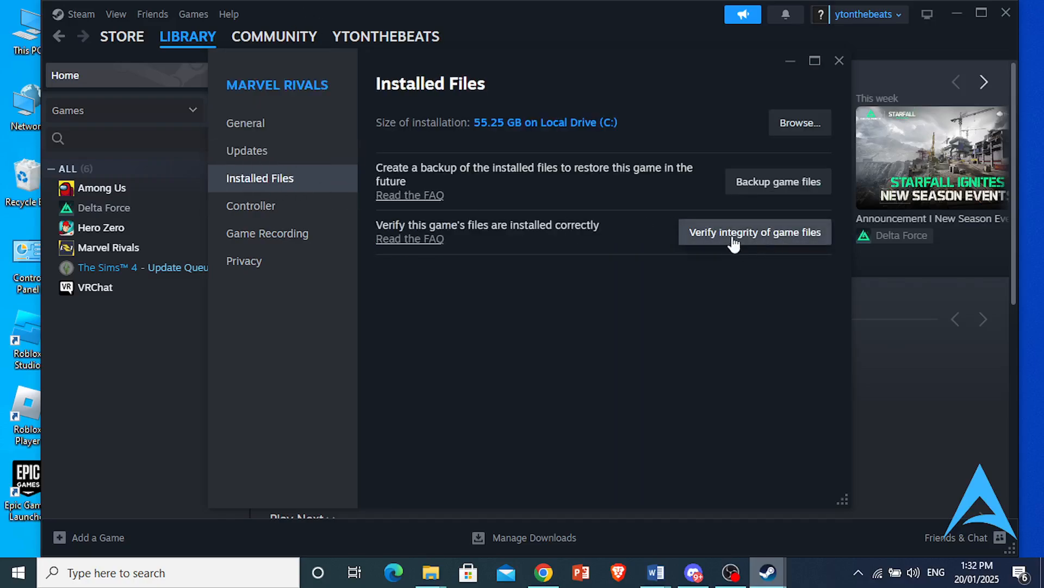
mouse_move(744, 239)
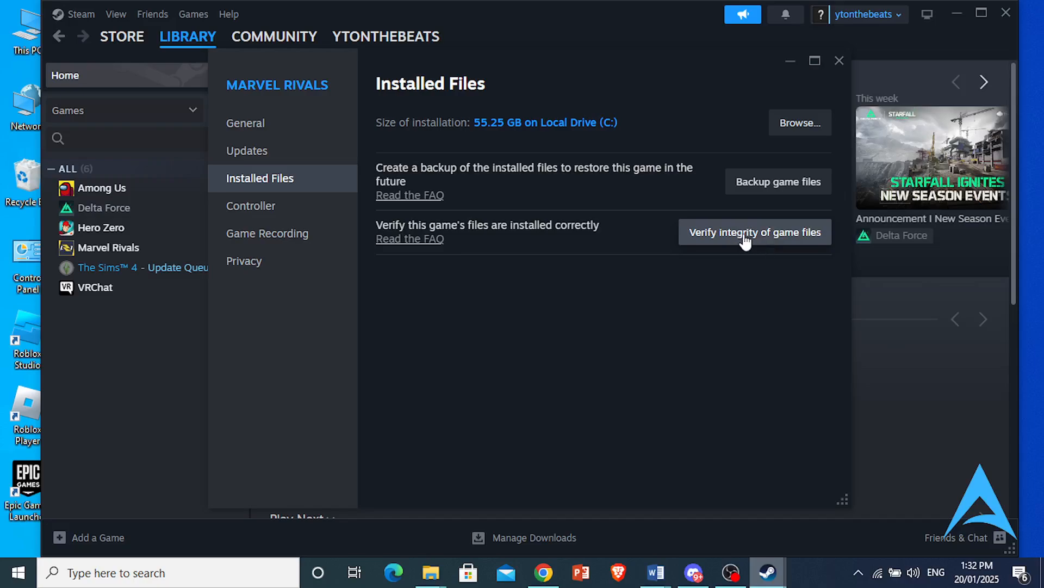
mouse_move(814, 95)
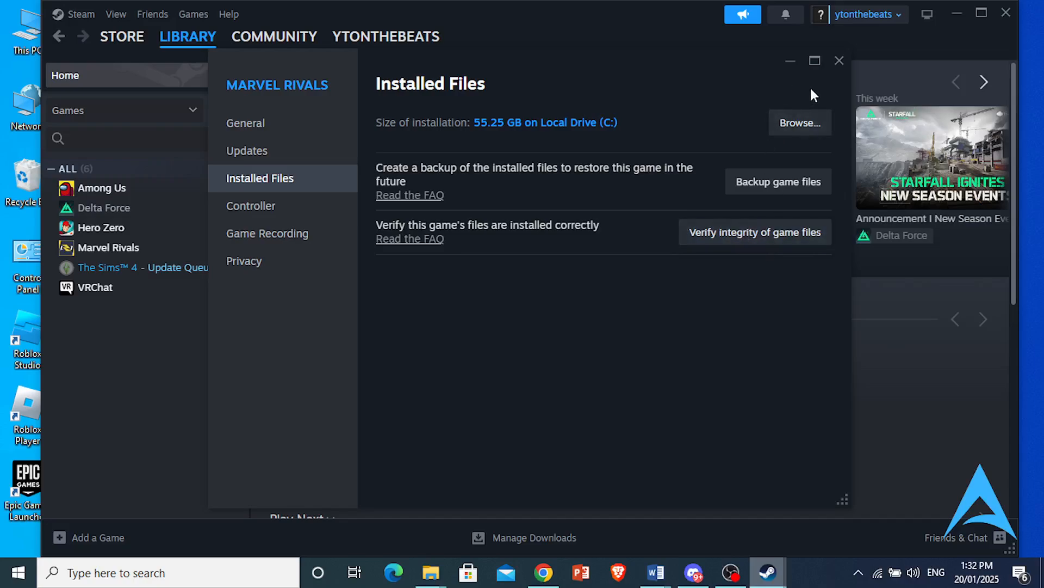
mouse_move(576, 84)
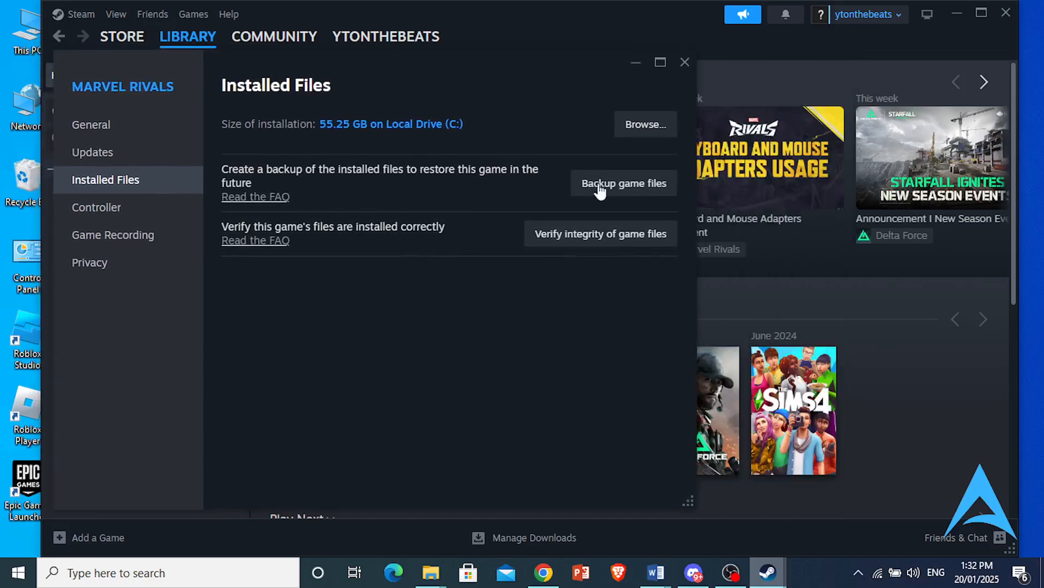
mouse_move(440, 252)
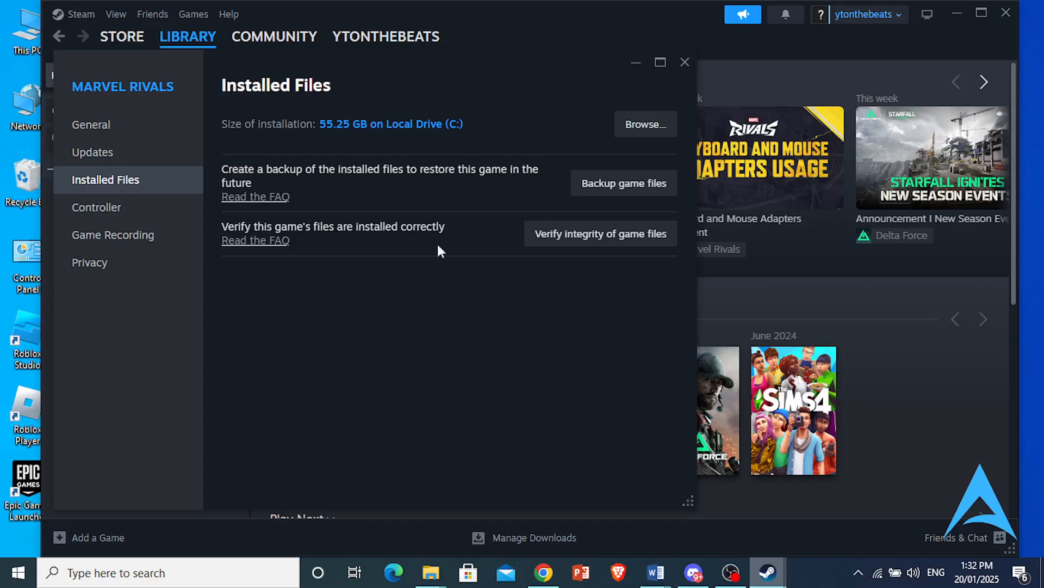
mouse_move(451, 275)
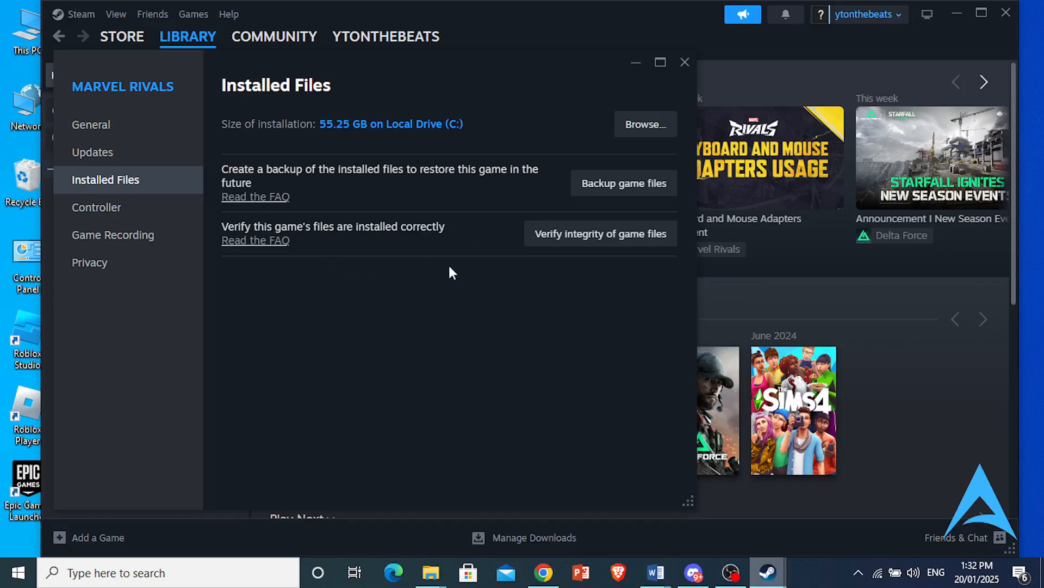
mouse_move(684, 62)
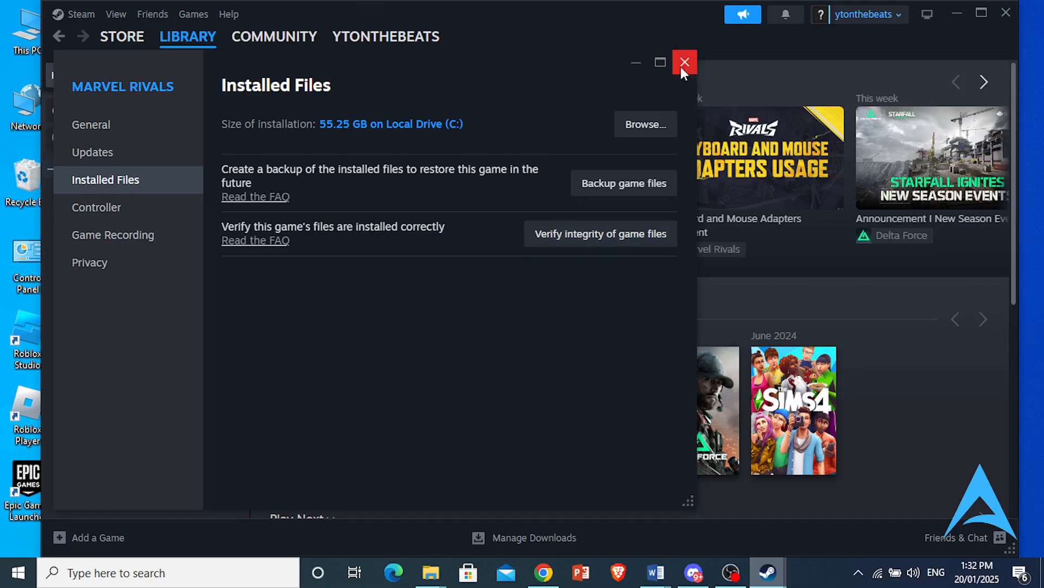
left_click(684, 62)
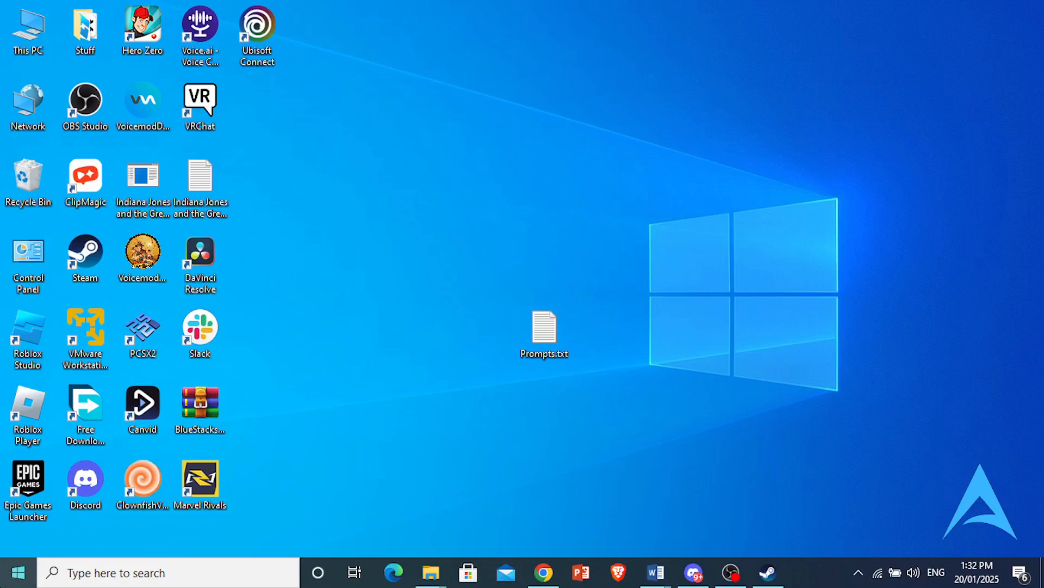
right_click(16, 572)
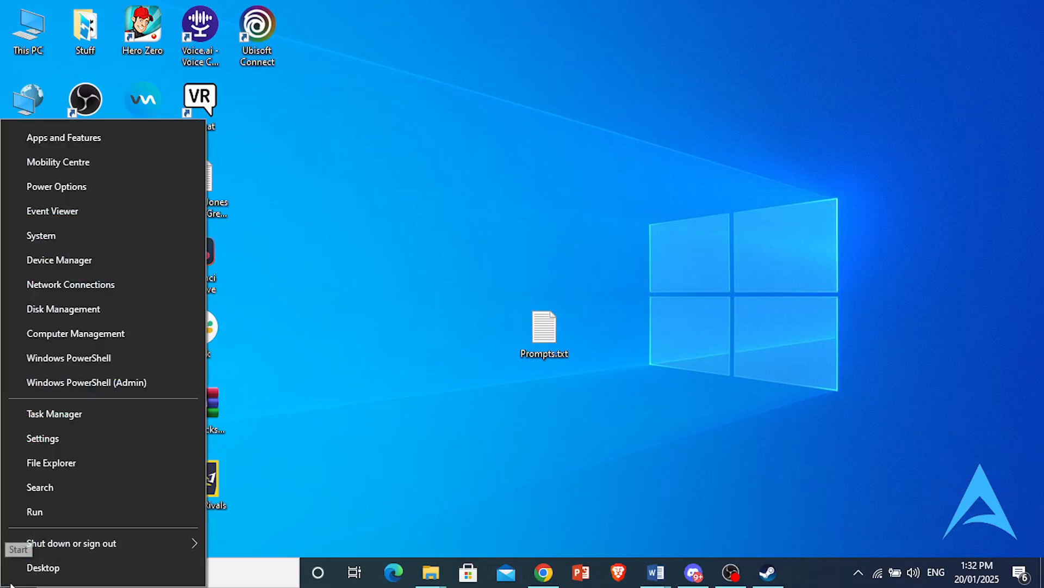
mouse_move(54, 413)
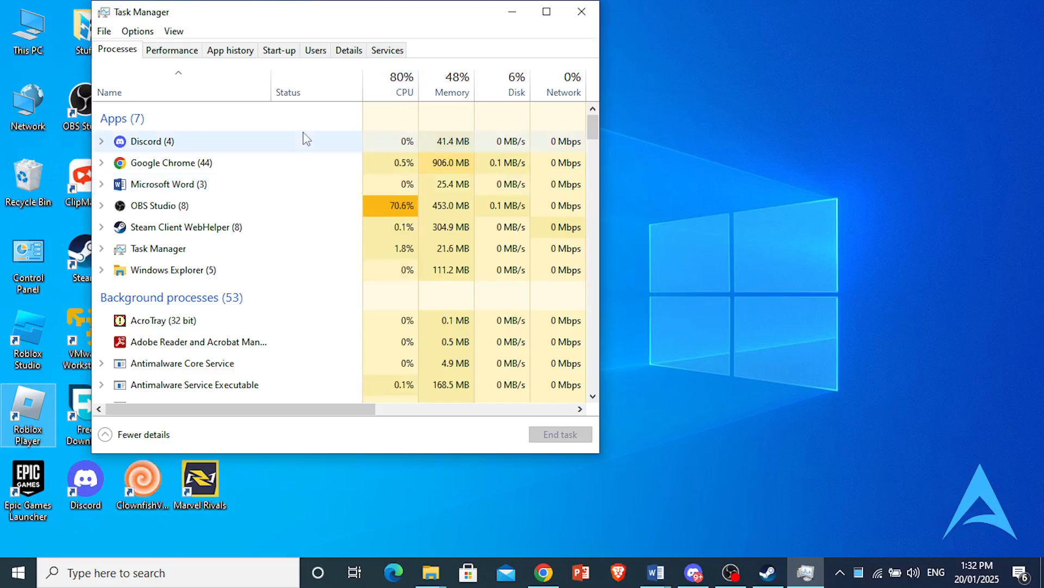
mouse_move(461, 122)
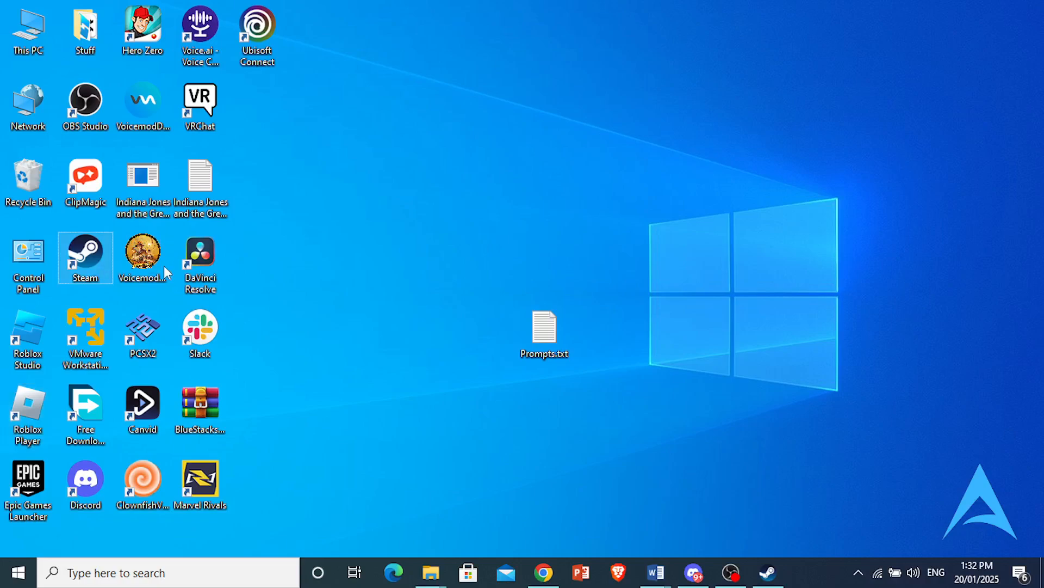
- Run Steam as administrator from its desktop shortcut
right_click(85, 256)
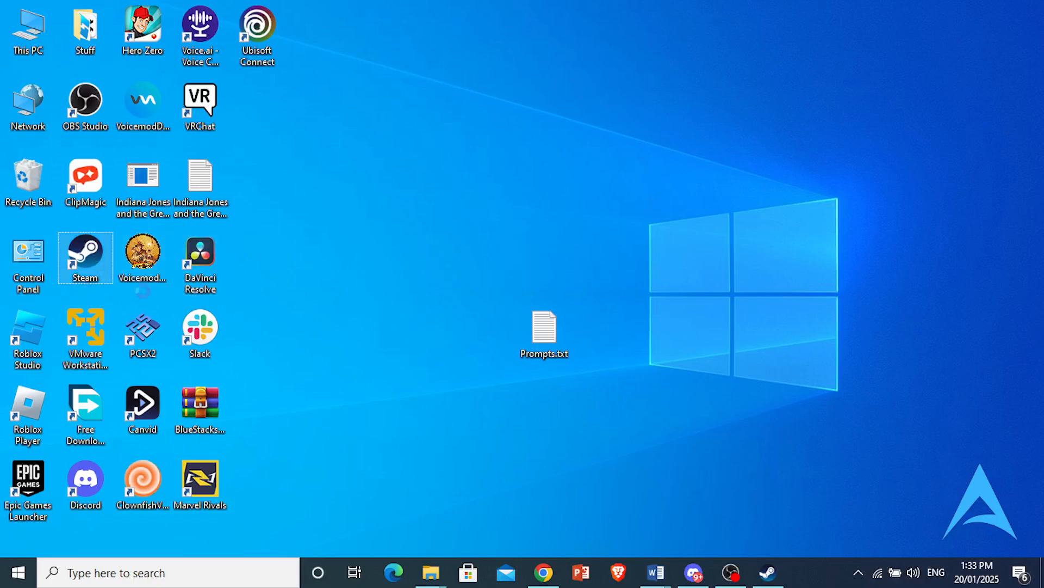
right_click(85, 257)
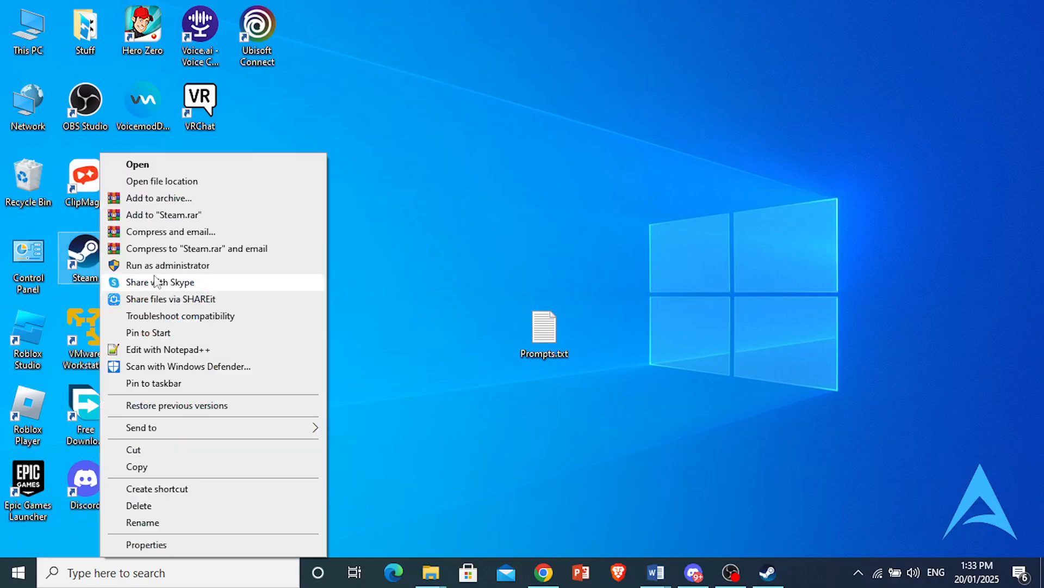
left_click(137, 164)
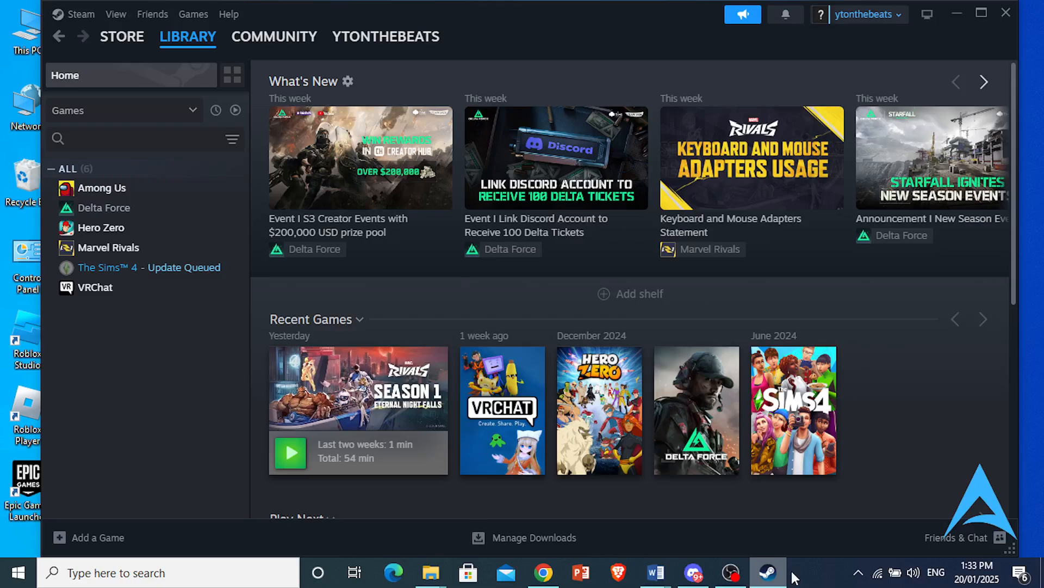